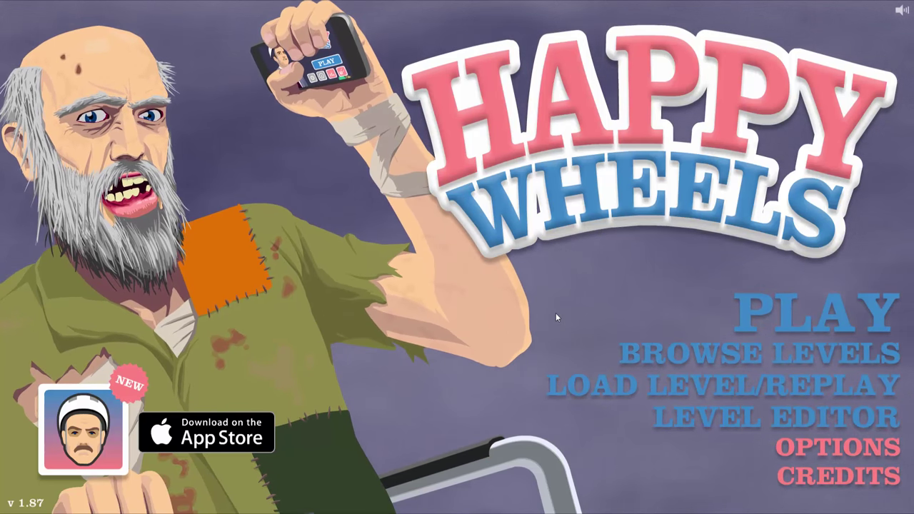
Step: Browse user levels and show all 12 levels by author LevelByDaMa03
left_click(770, 354)
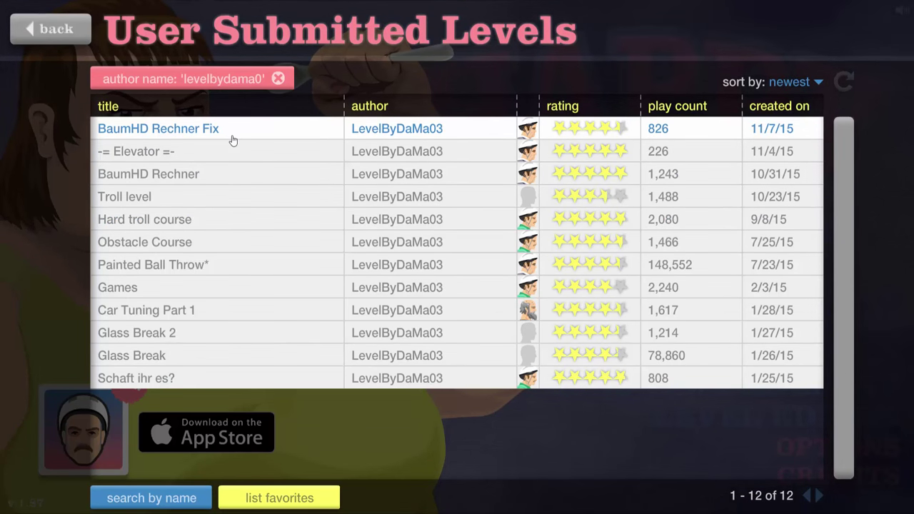
mouse_move(239, 220)
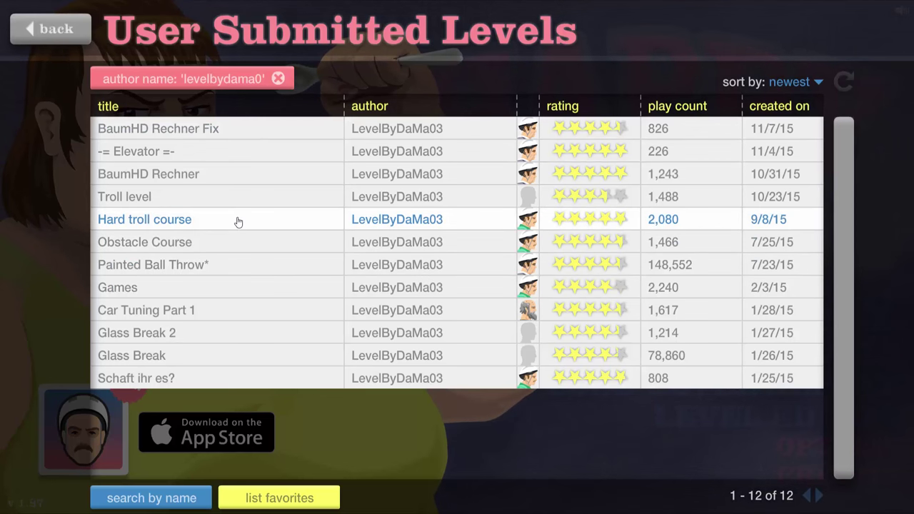
Step: Launch Hard troll course and ride the bicycle through its opening troll sections
left_click(144, 219)
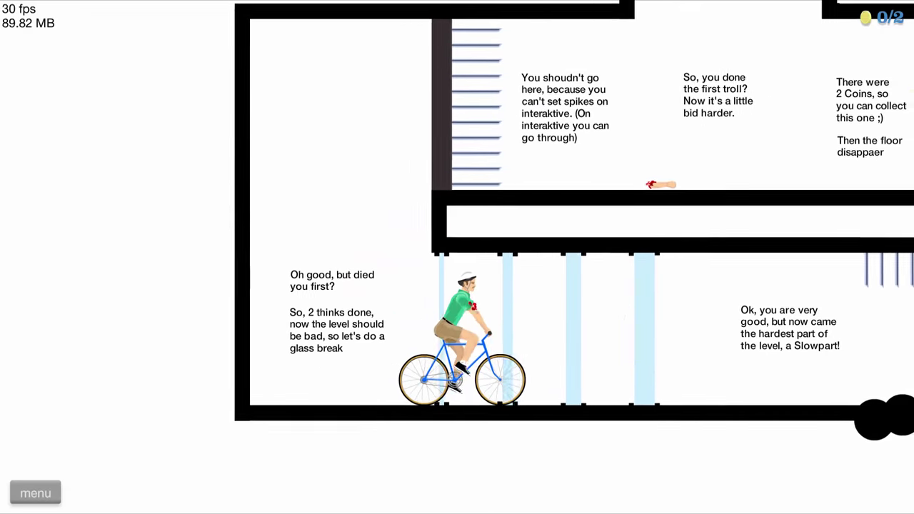
Step: Return to LevelByDaMa03's list with Hard troll course's details and comments expanded
scroll("right", 3)
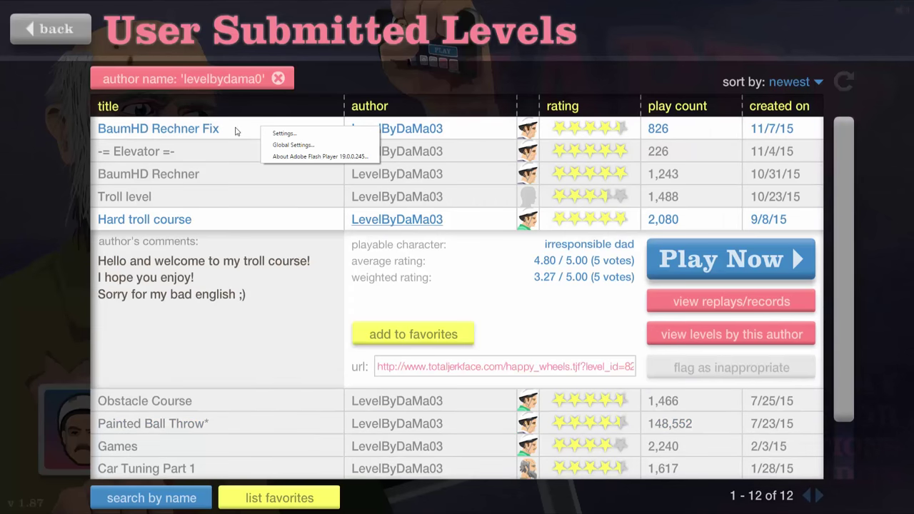
Step: Open BaumHD Rechner Fix and solve the calculator sum, winning in 10.93 seconds
left_click(731, 259)
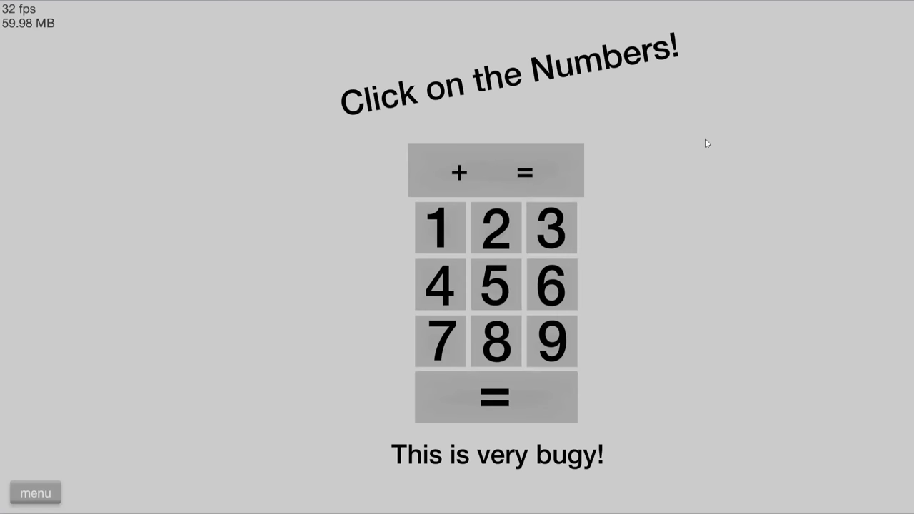
left_click(442, 233)
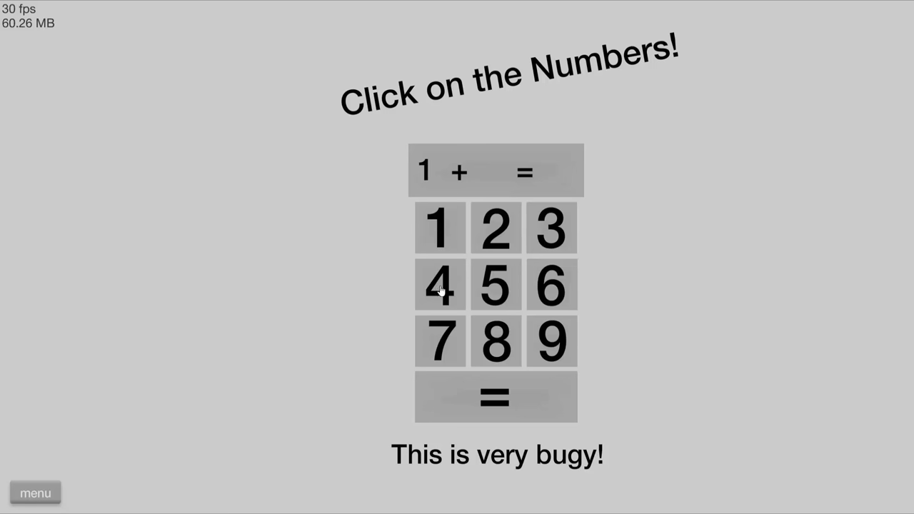
left_click(441, 286)
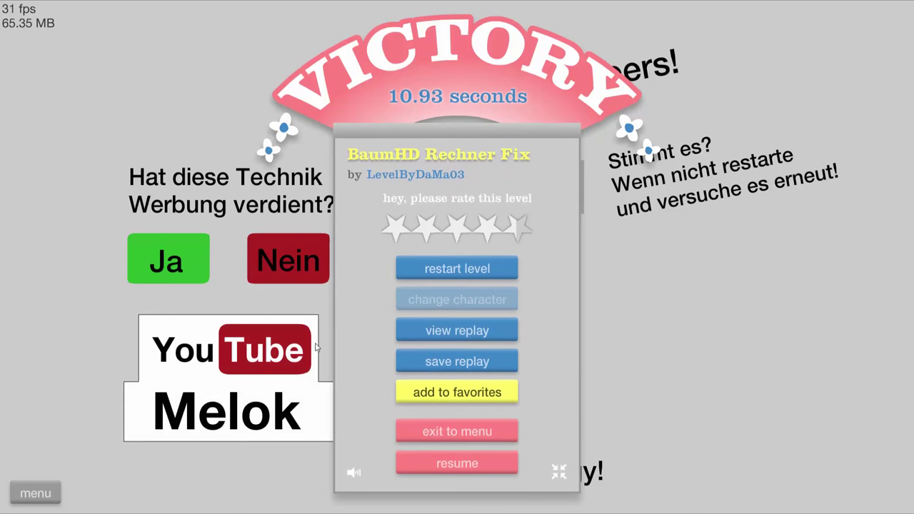
mouse_move(465, 418)
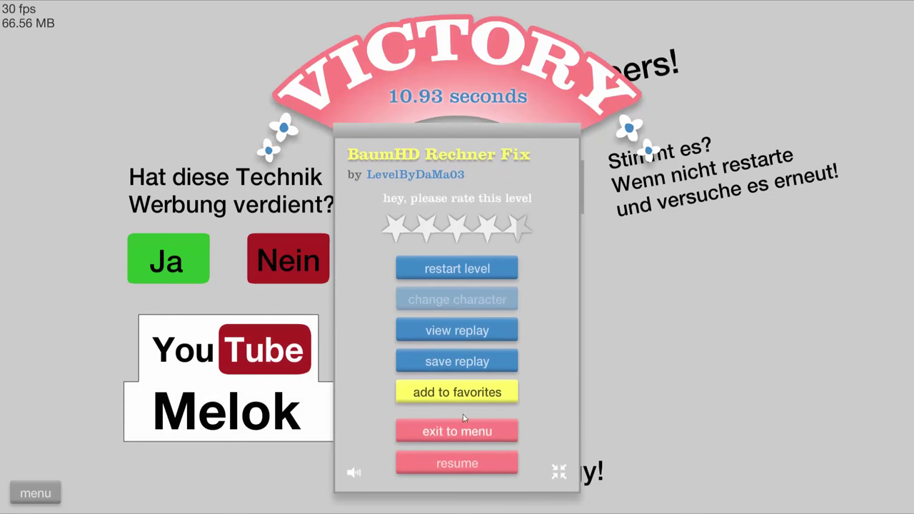
Step: Restart the calculator level from the Victory menu and enter 9 twice
left_click(456, 463)
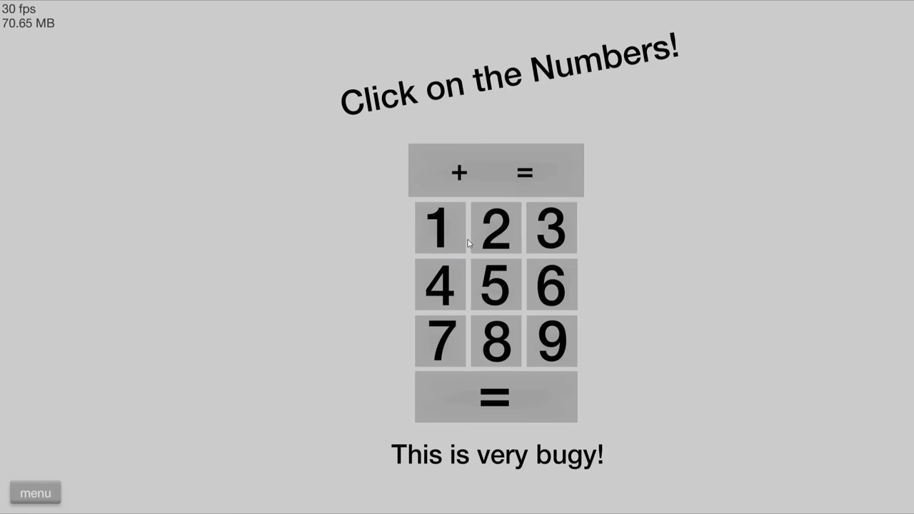
left_click(553, 343)
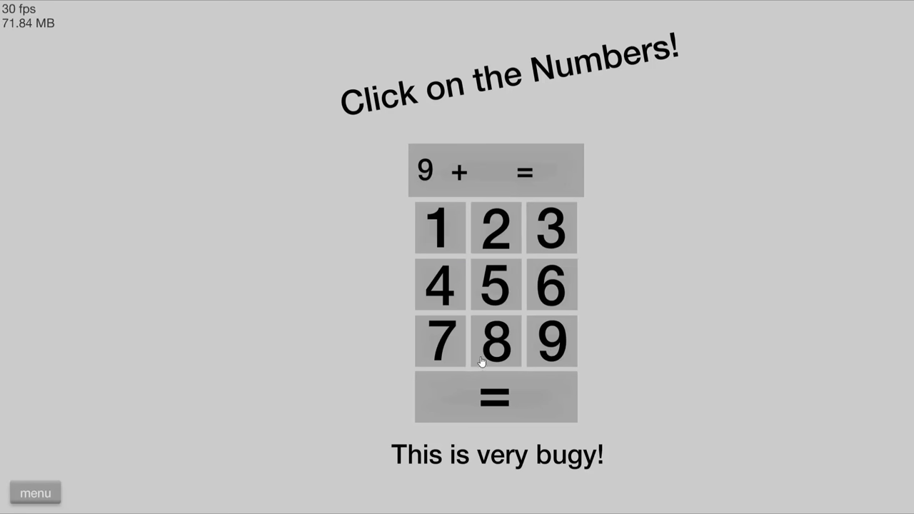
left_click(553, 342)
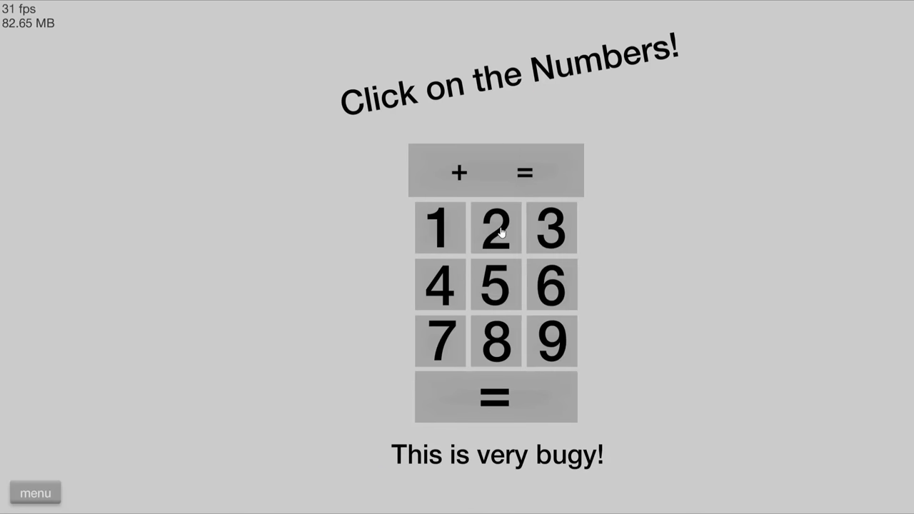
mouse_move(483, 298)
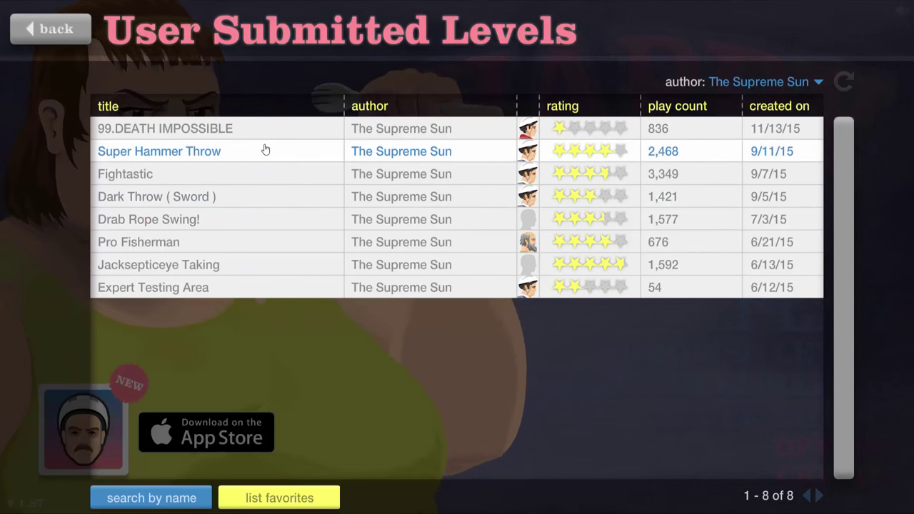
mouse_move(298, 180)
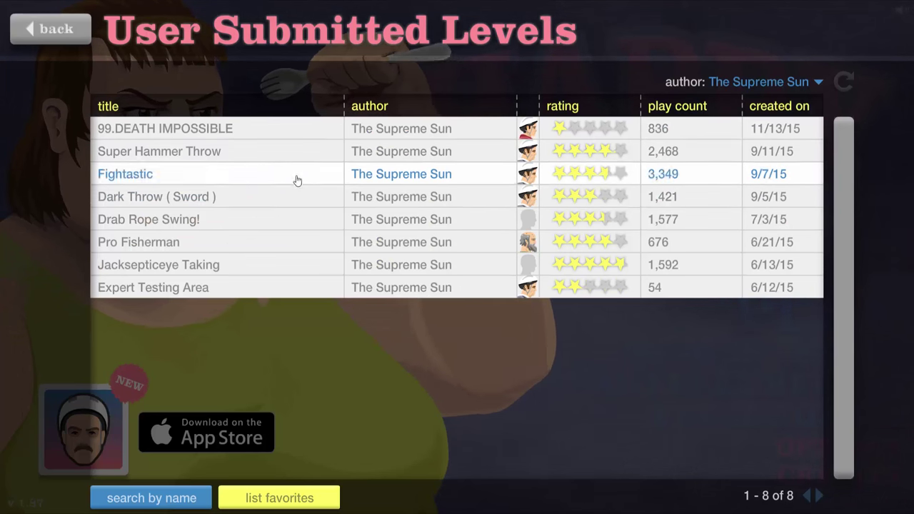
left_click(125, 174)
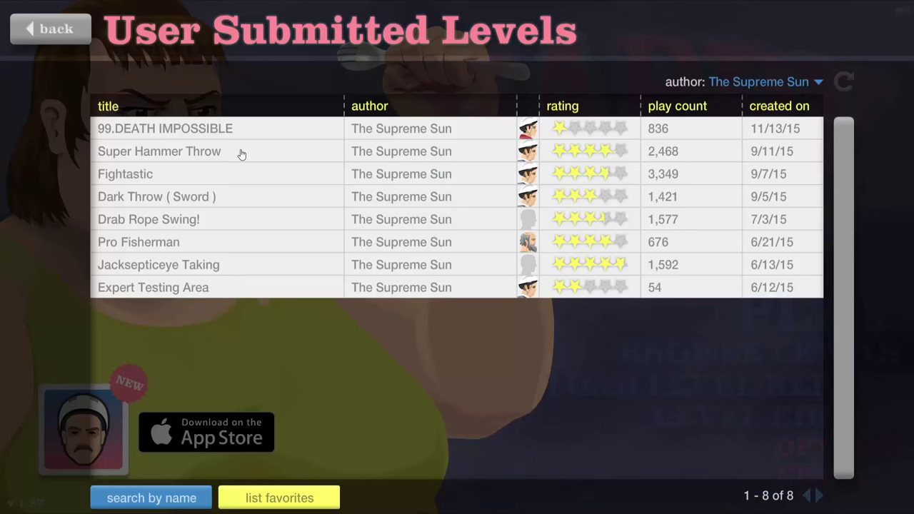
Step: Play Super Hammer Throw by The Supreme Sun and pause to show rating stars
left_click(160, 151)
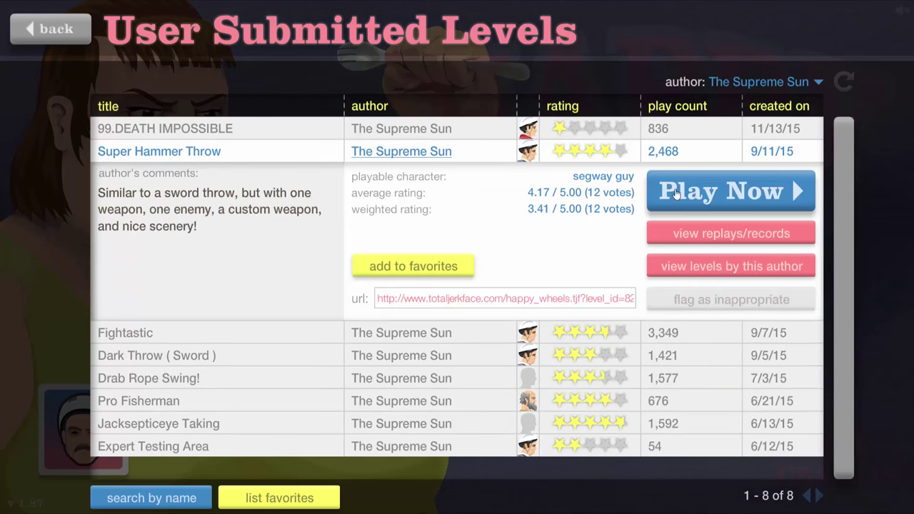
left_click(731, 191)
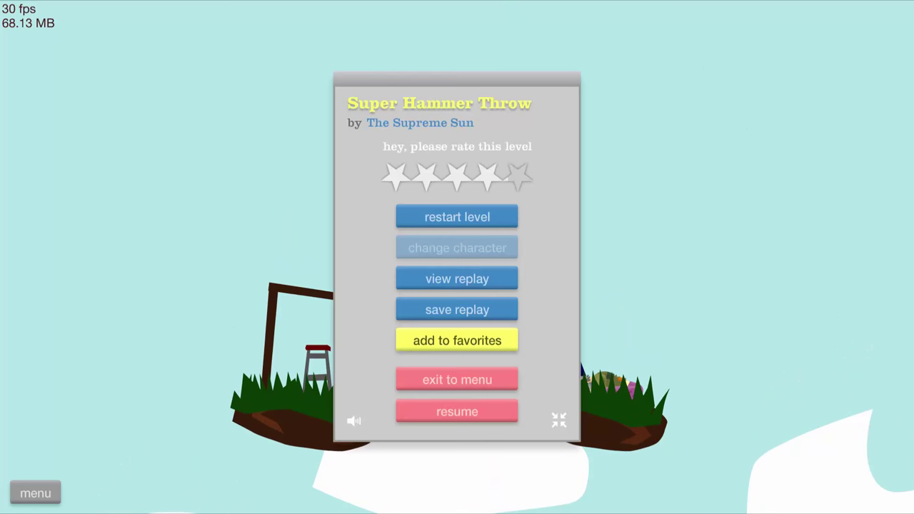
left_click(457, 411)
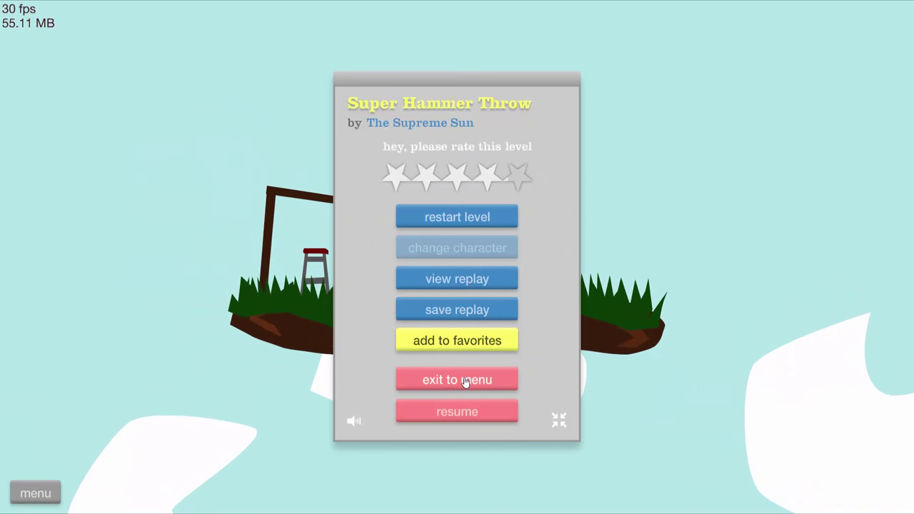
Step: Quit Super Hammer Throw to the level list and start Deadlops Cave
left_click(456, 379)
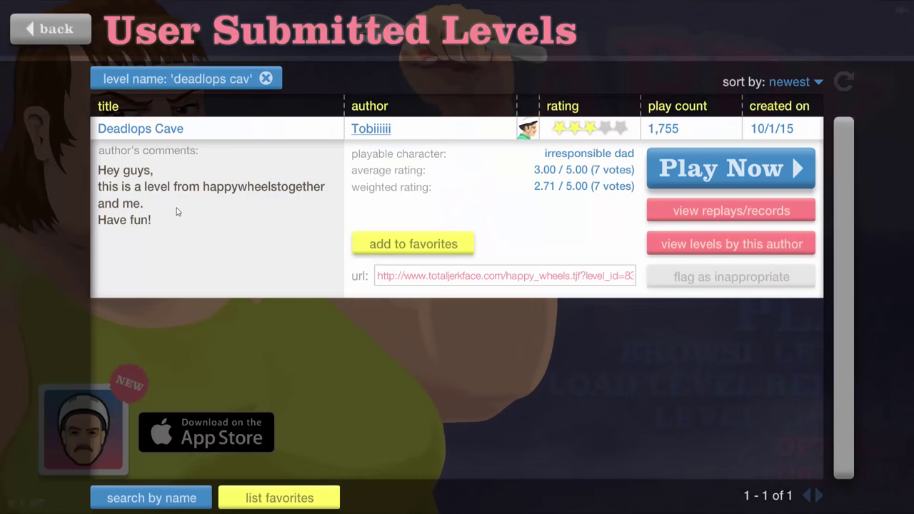
left_click(730, 168)
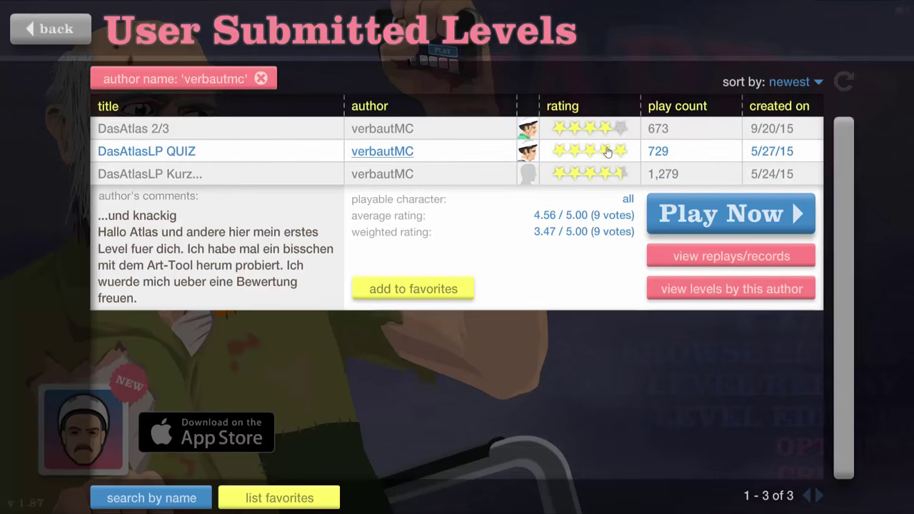
Step: Try DasAtlasLP QUIZ briefly, exit to the list, then start the next level
left_click(732, 213)
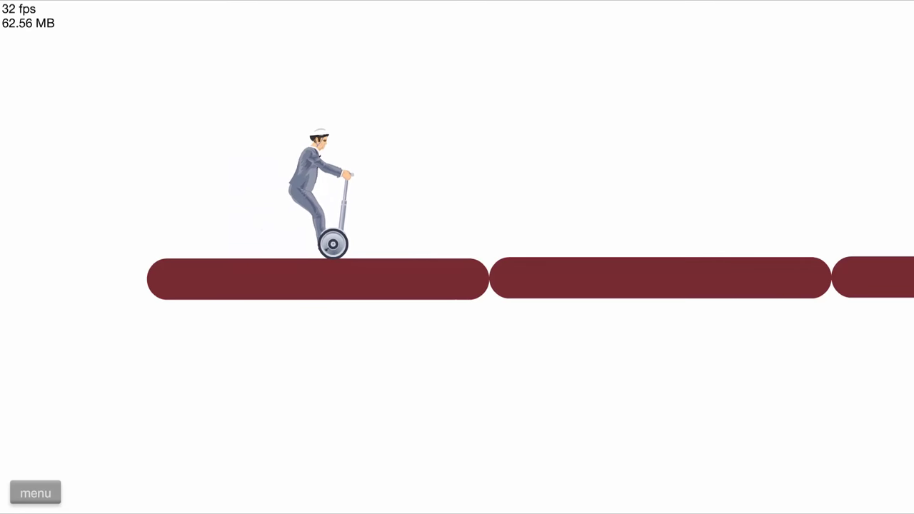
left_click(36, 492)
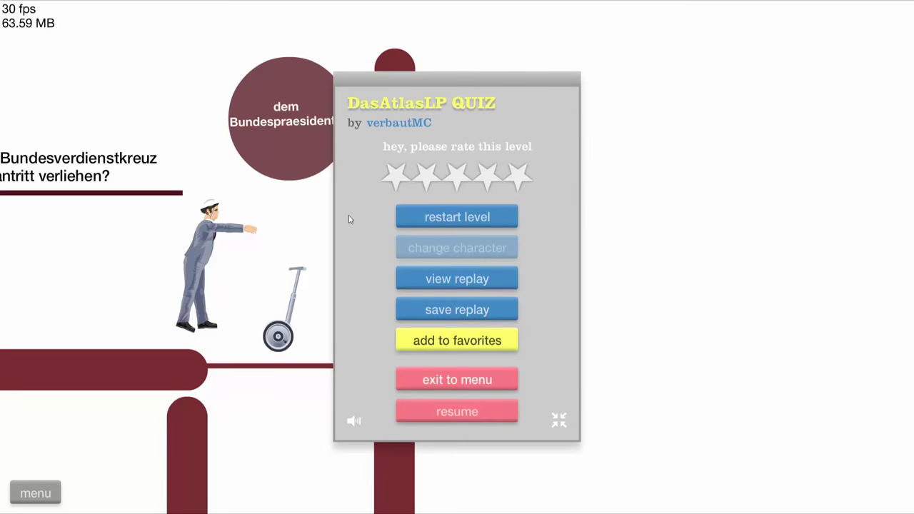
left_click(456, 217)
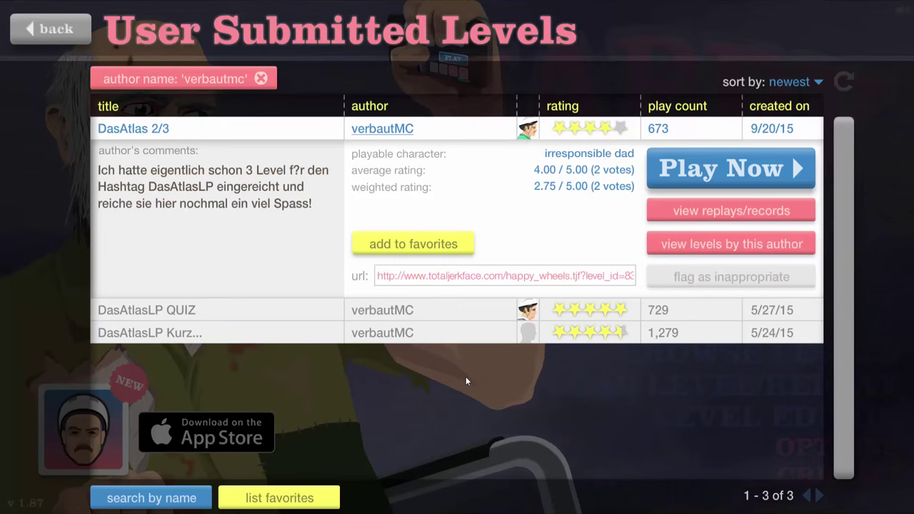
left_click(731, 168)
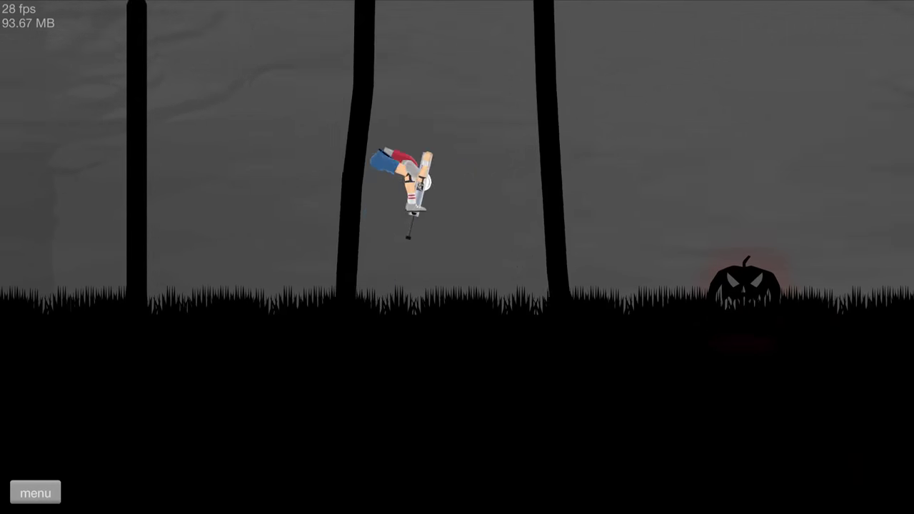
Step: Ride through play, then open and start TitanKnight99's Halloween Ball Throw
key("space")
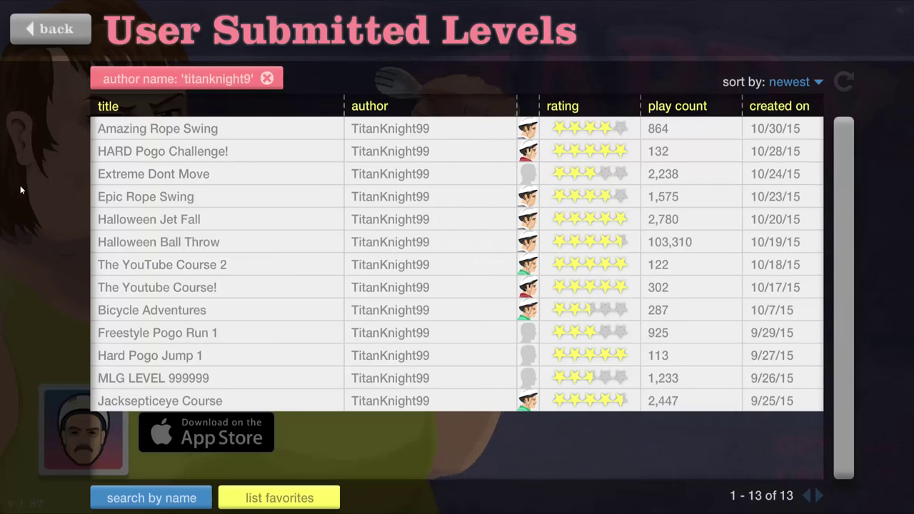
left_click(159, 241)
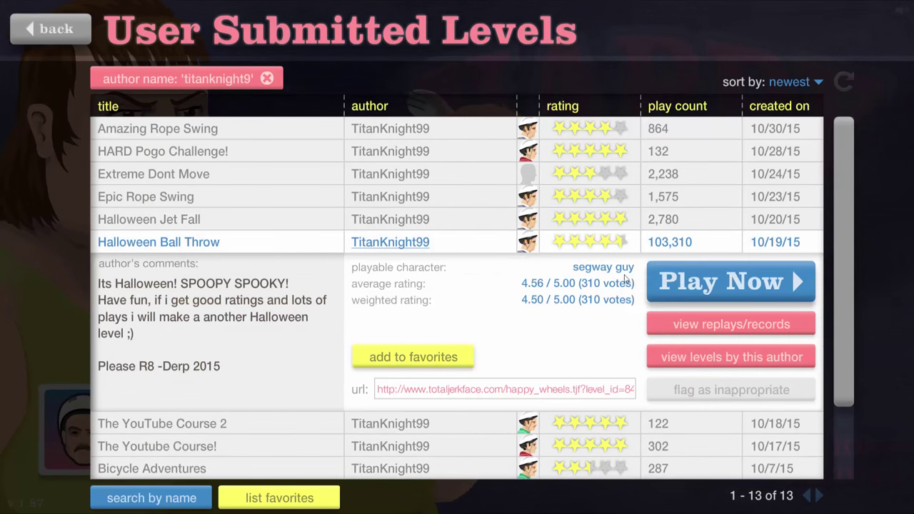
left_click(731, 281)
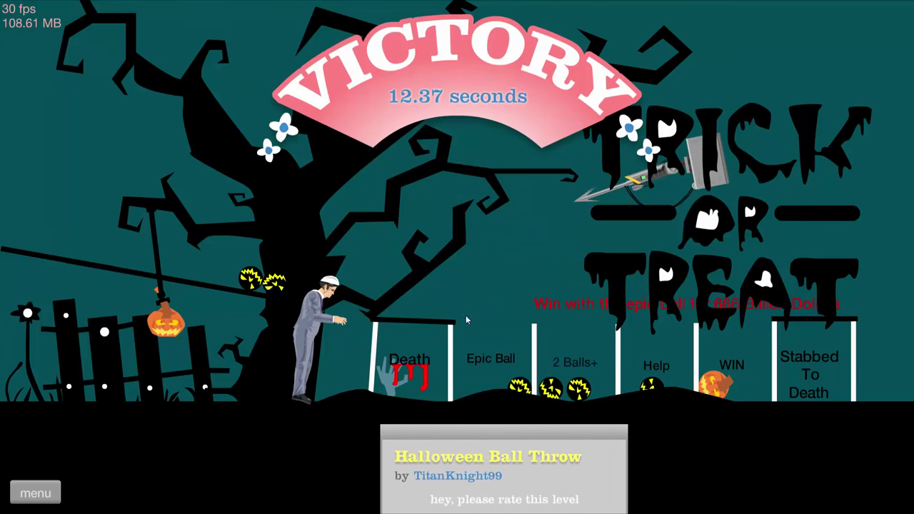
mouse_move(637, 355)
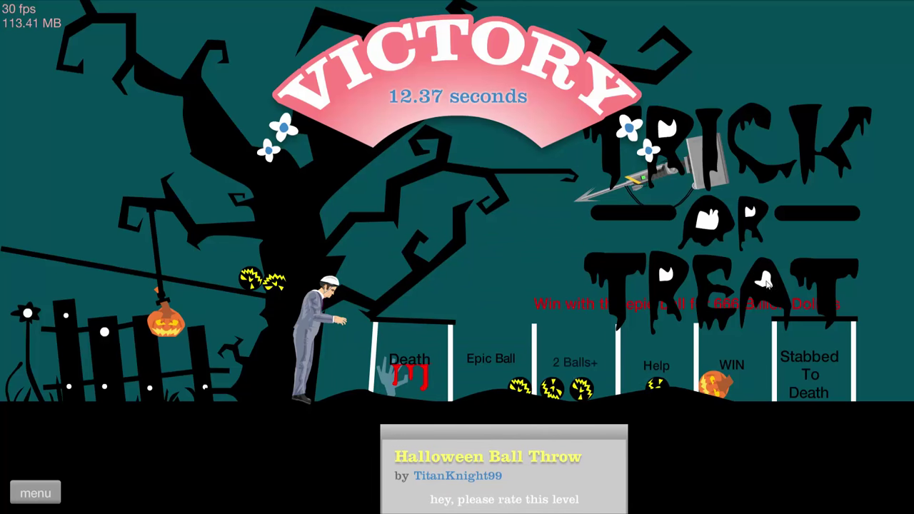
mouse_move(505, 432)
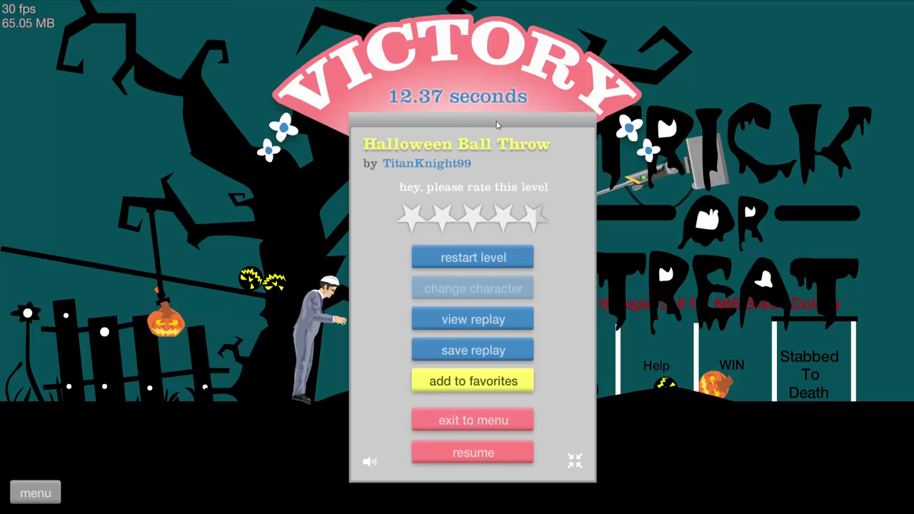
mouse_move(485, 442)
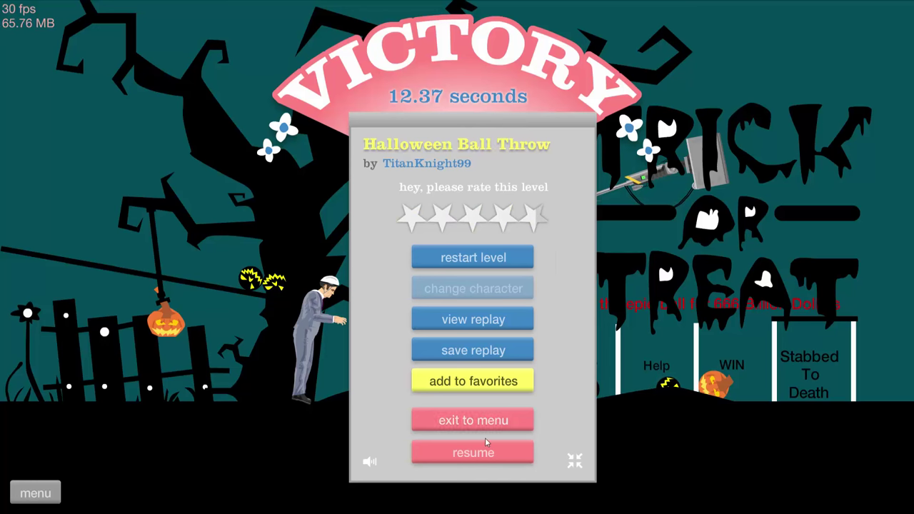
mouse_move(495, 438)
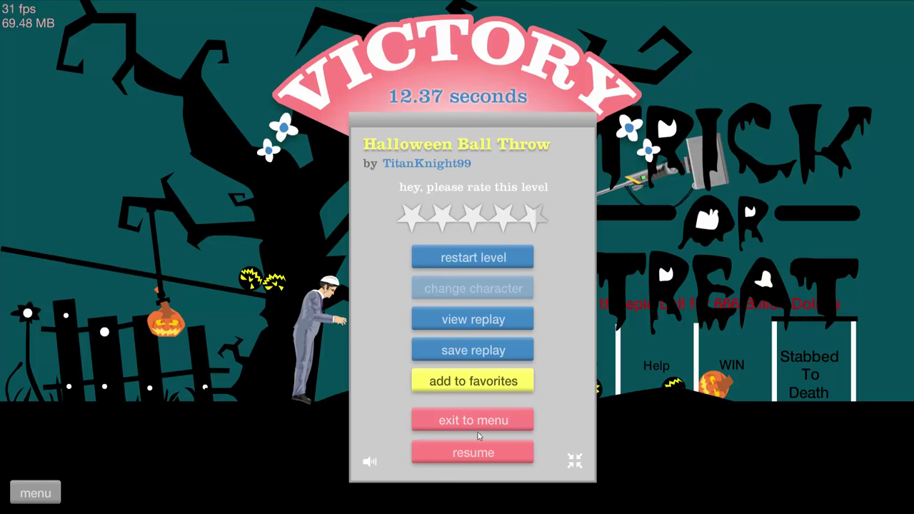
mouse_move(470, 433)
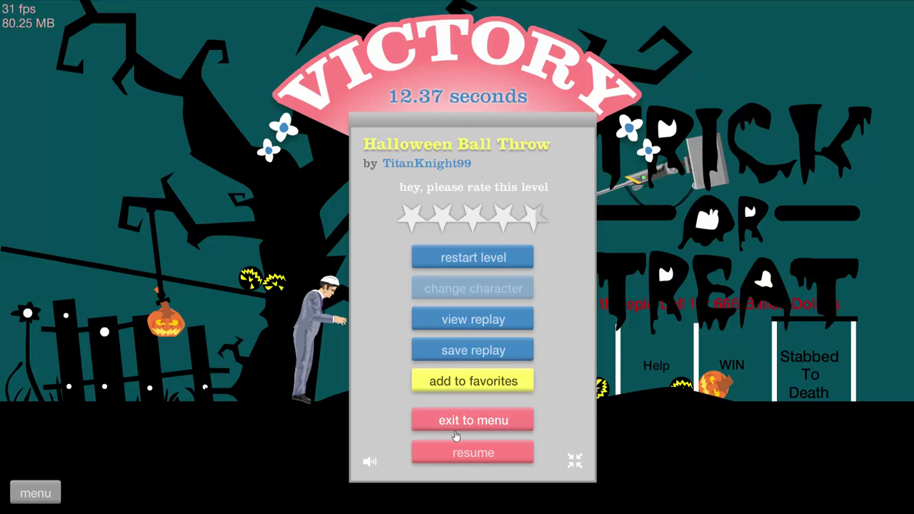
mouse_move(467, 431)
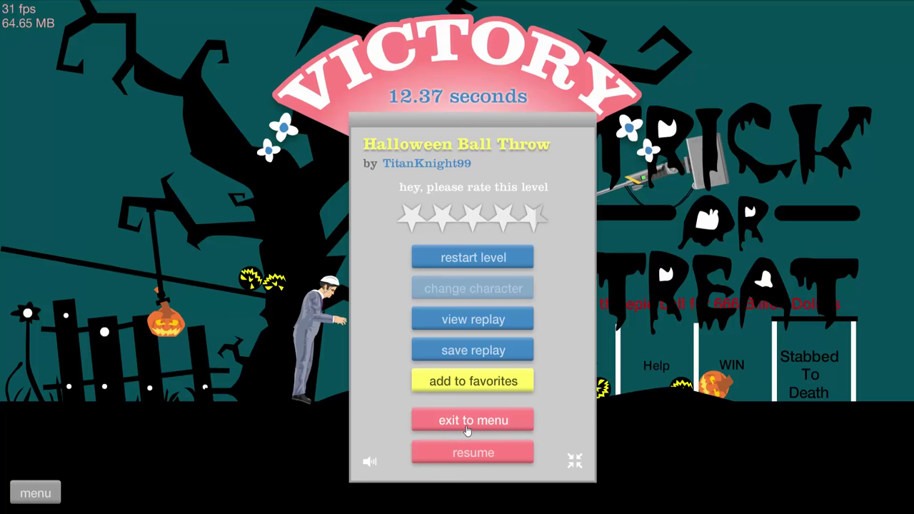
mouse_move(459, 423)
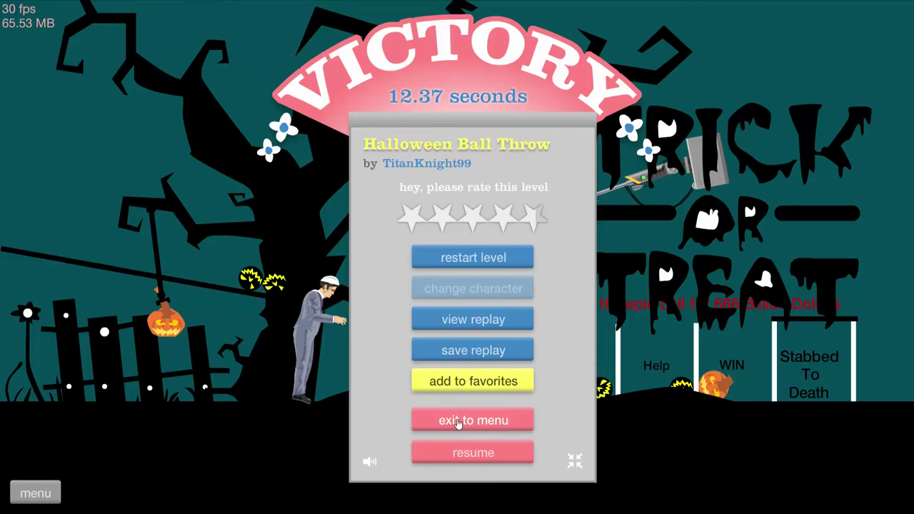